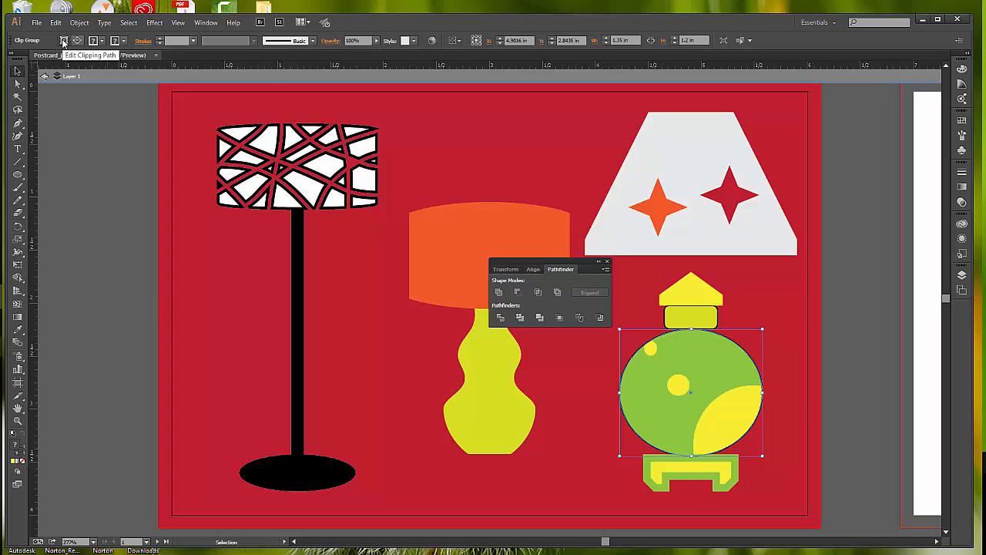
# Select the yellow circle and nudge it up and left within the green lamp body
pyautogui.click(77, 40)
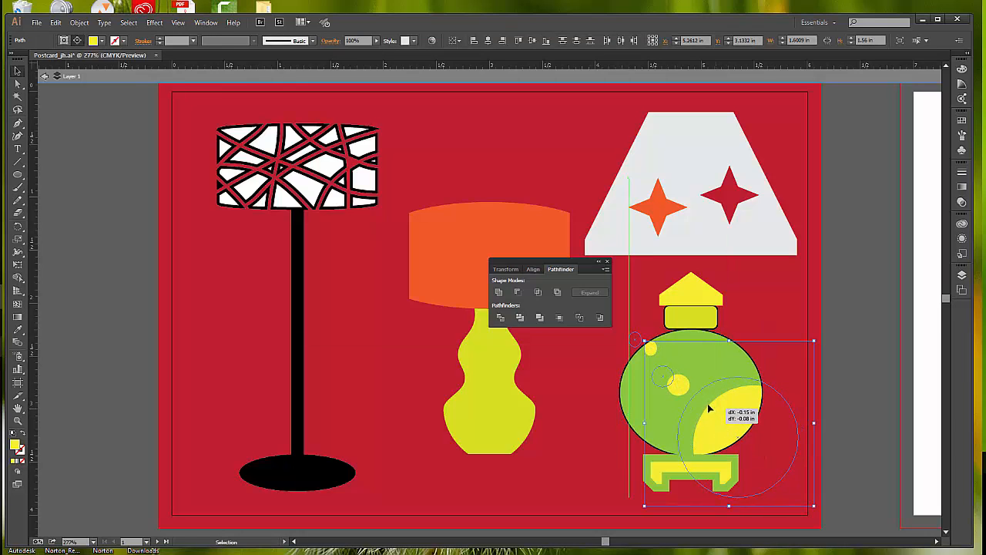
pyautogui.moveTo(709, 409); pyautogui.dragTo(701, 398)
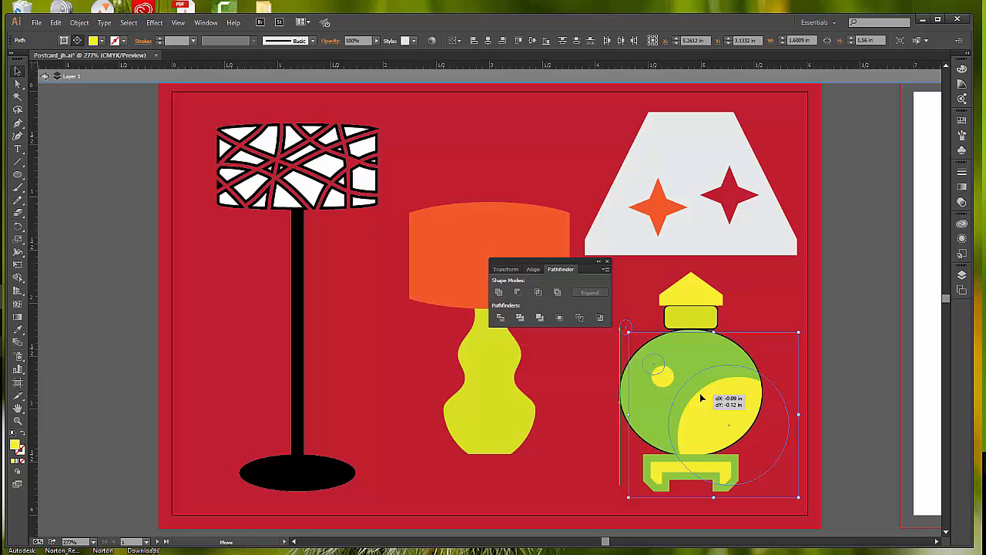
pyautogui.moveTo(701, 397); pyautogui.dragTo(697, 391)
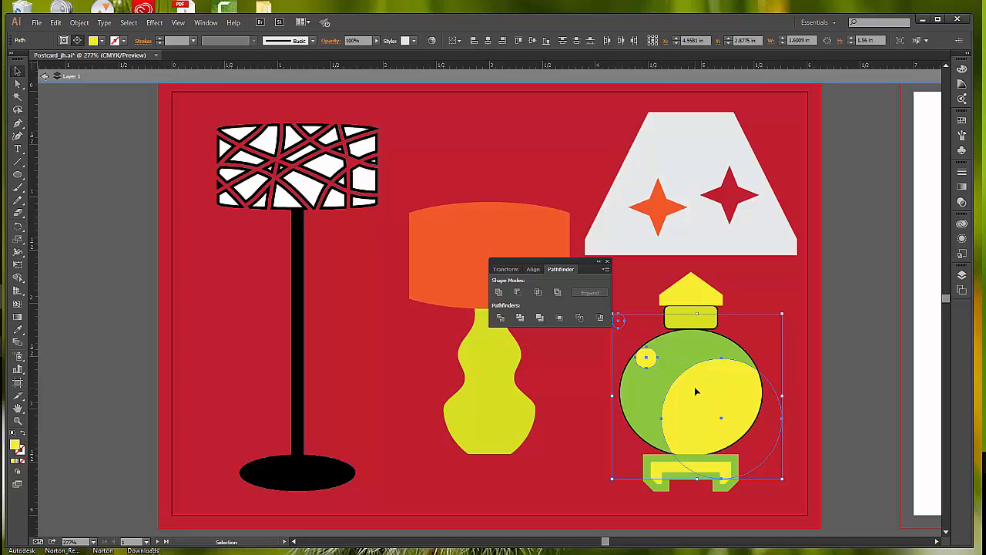
pyautogui.moveTo(84, 142)
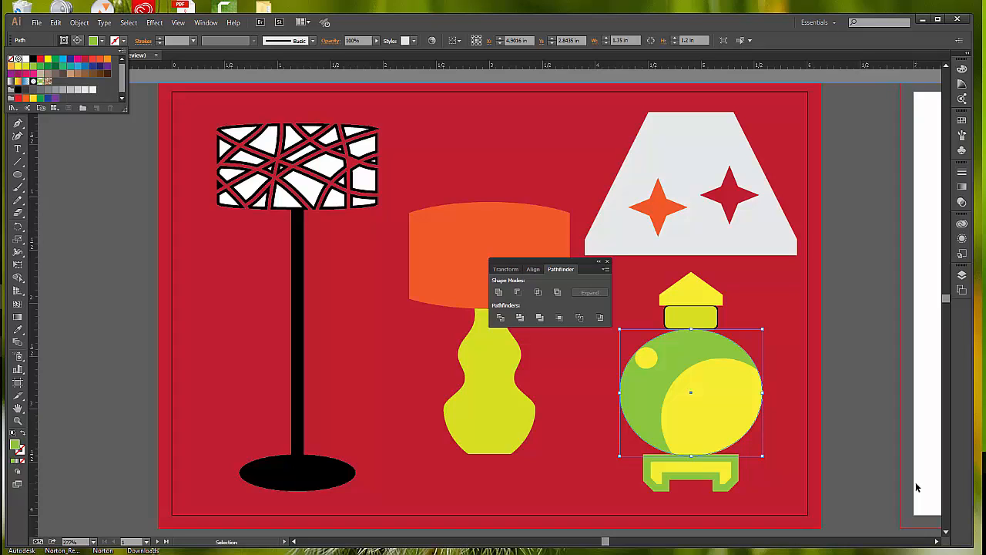
pyautogui.moveTo(807, 424)
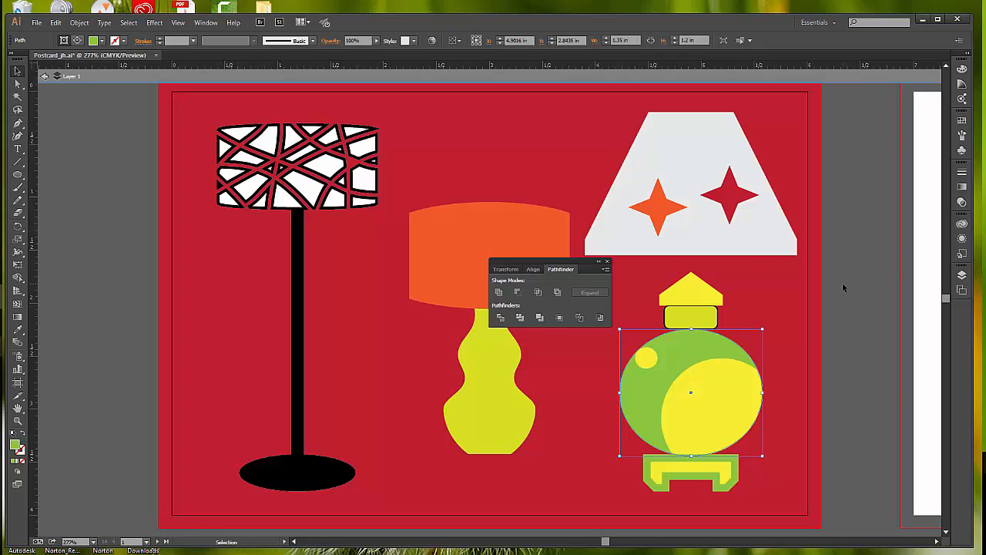
pyautogui.moveTo(653, 345)
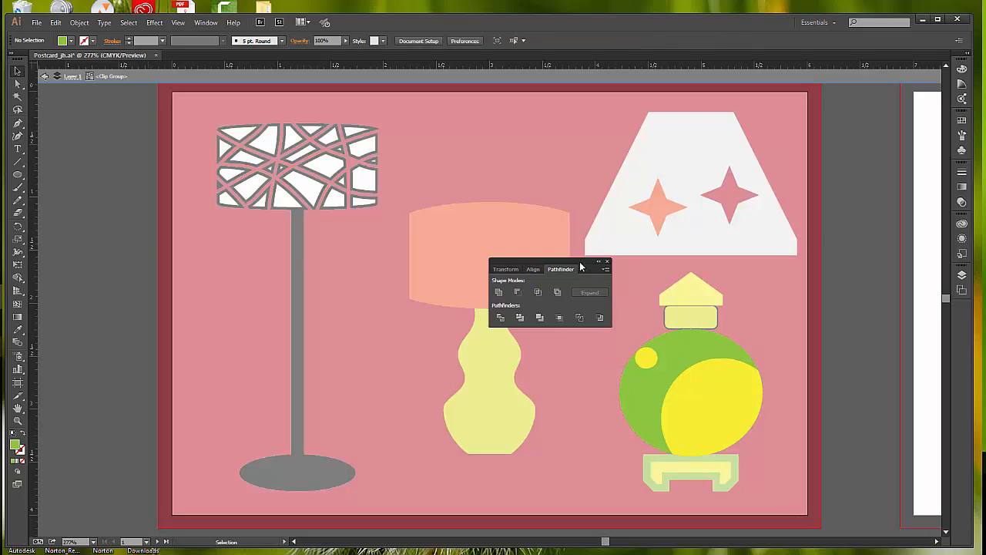
# Select the small stray circle left of the lamp and move it toward the green body
pyautogui.moveTo(561, 268); pyautogui.dragTo(475, 265)
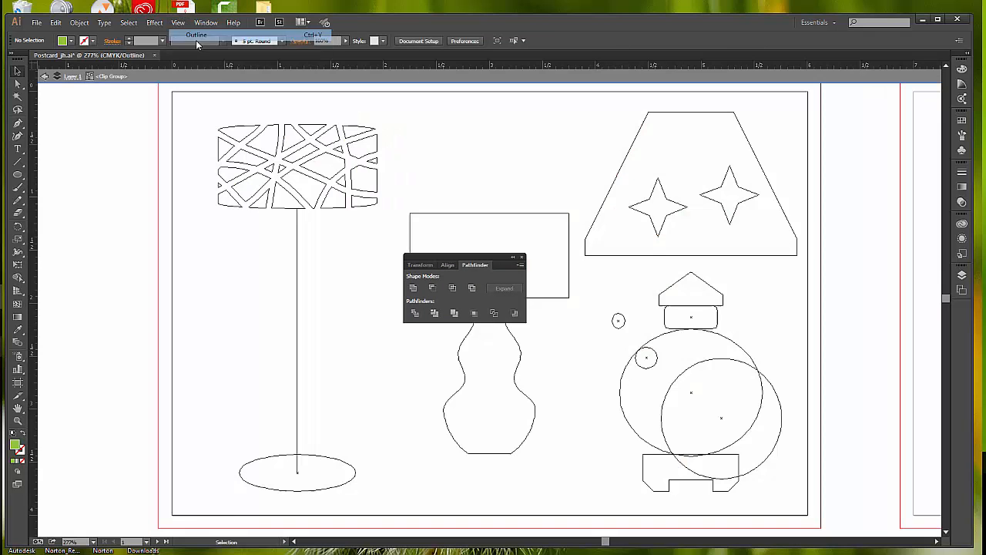
pyautogui.click(619, 320)
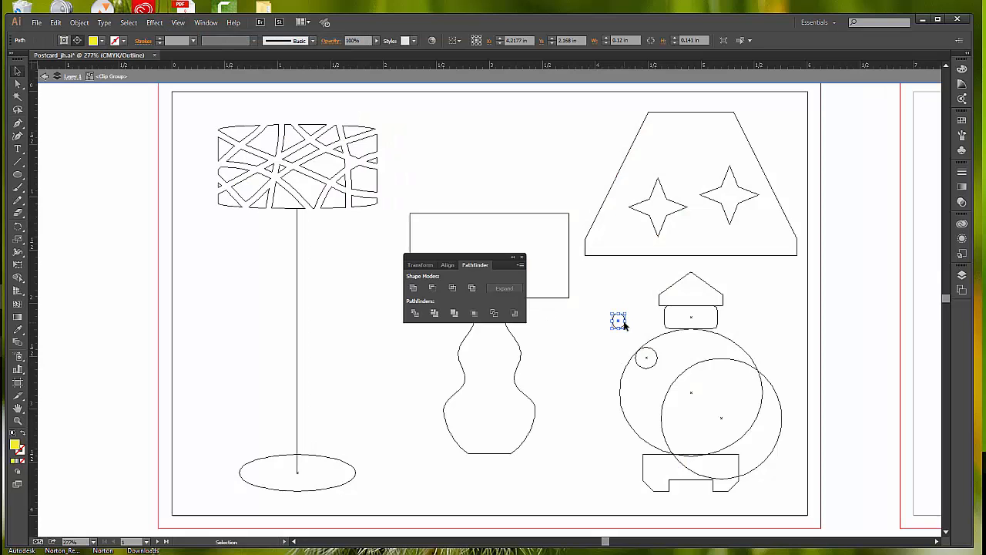
pyautogui.moveTo(619, 320); pyautogui.dragTo(667, 348)
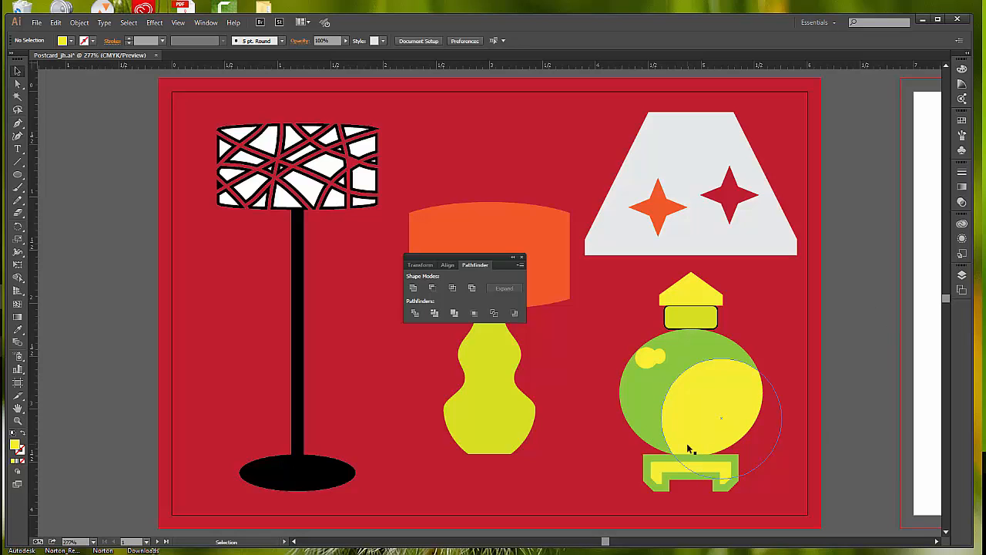
pyautogui.moveTo(694, 447)
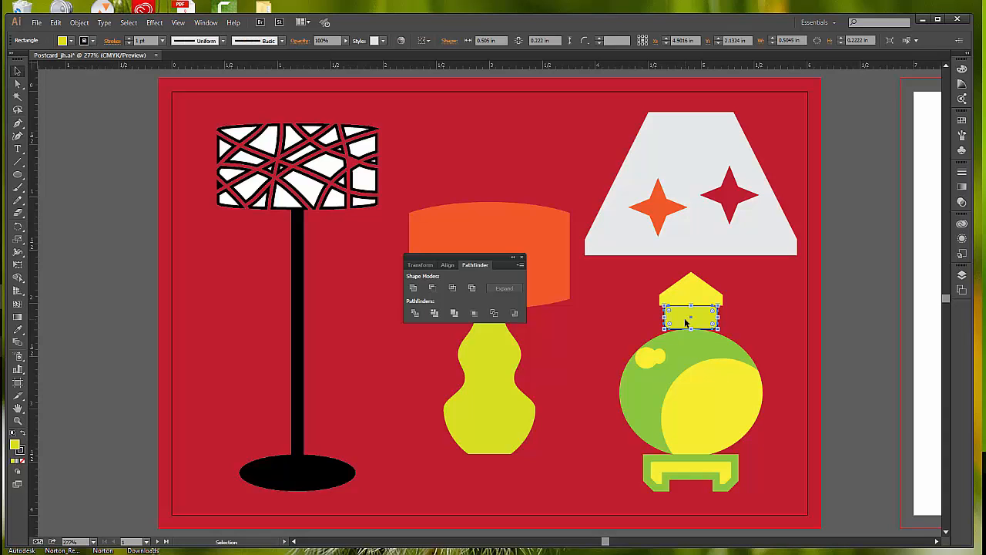
pyautogui.moveTo(690, 358)
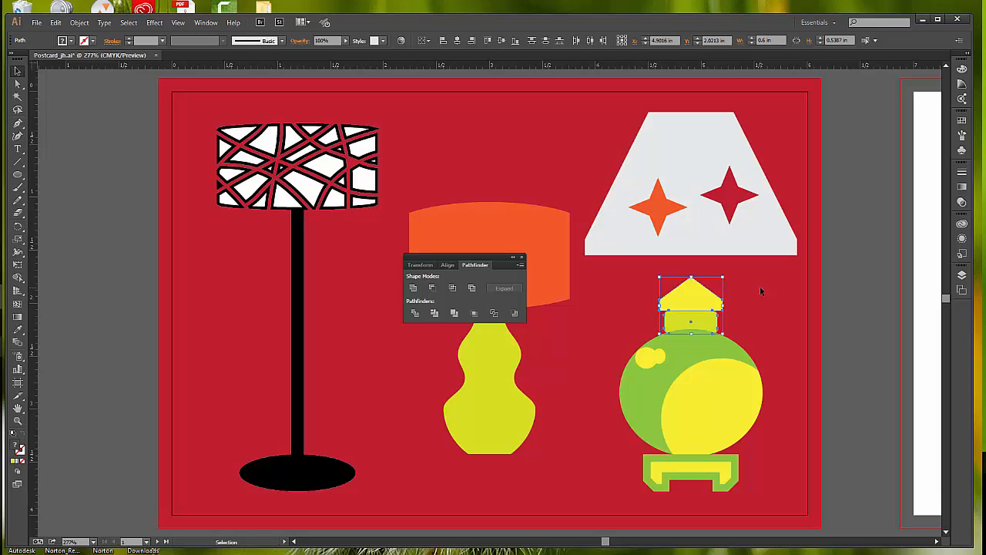
# Nudge the yellow cap down onto its neck and fine-tune its position above the body
pyautogui.moveTo(691, 299); pyautogui.dragTo(697, 302)
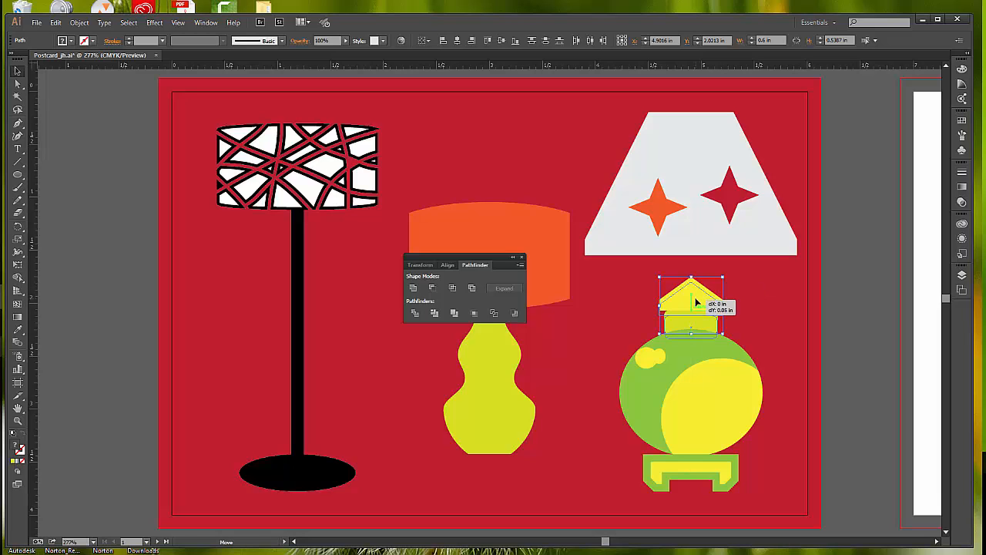
pyautogui.moveTo(691, 308); pyautogui.dragTo(690, 301)
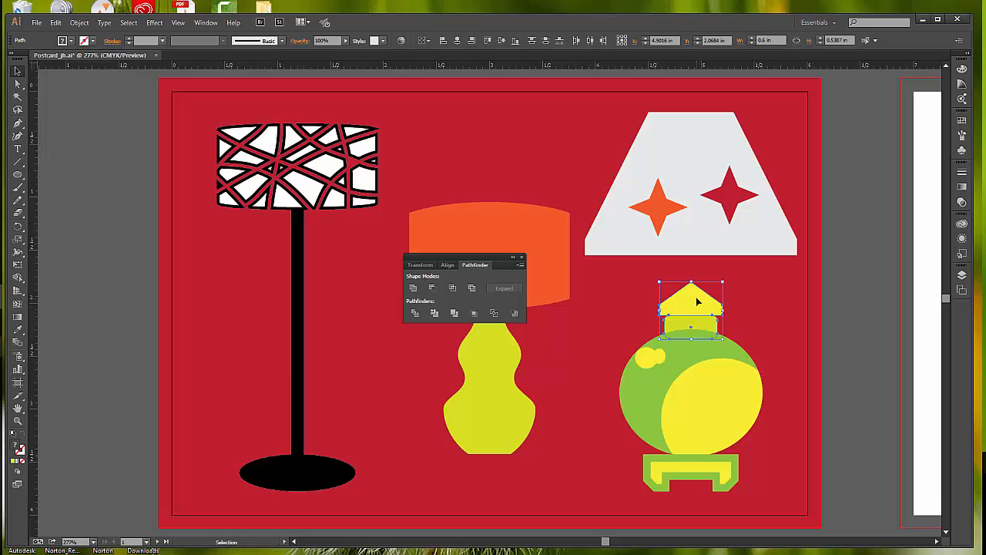
pyautogui.moveTo(690, 301); pyautogui.dragTo(687, 301)
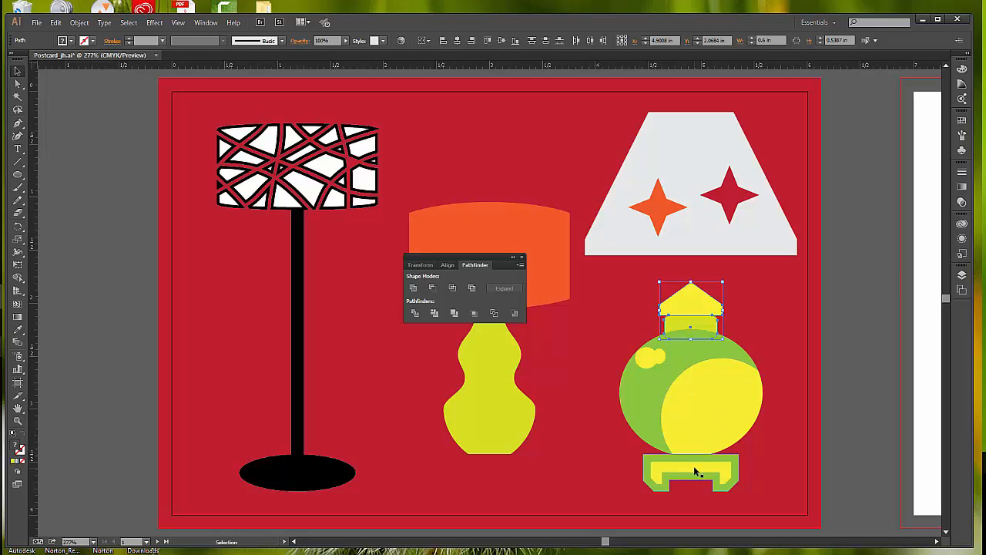
# Drag the lamp base upward so it tucks under the round green body, then deselect
pyautogui.moveTo(690, 308); pyautogui.dragTo(690, 470)
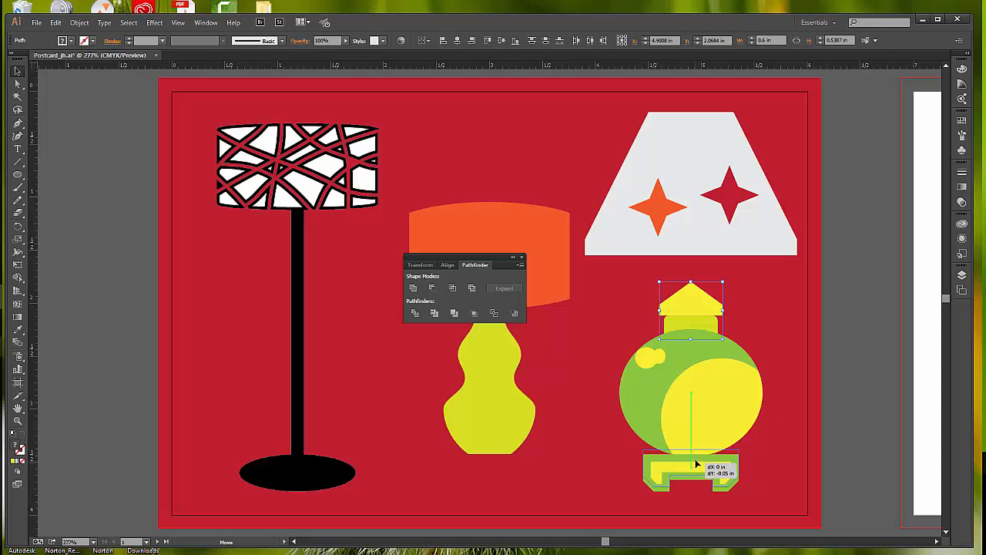
pyautogui.moveTo(693, 470); pyautogui.dragTo(694, 463)
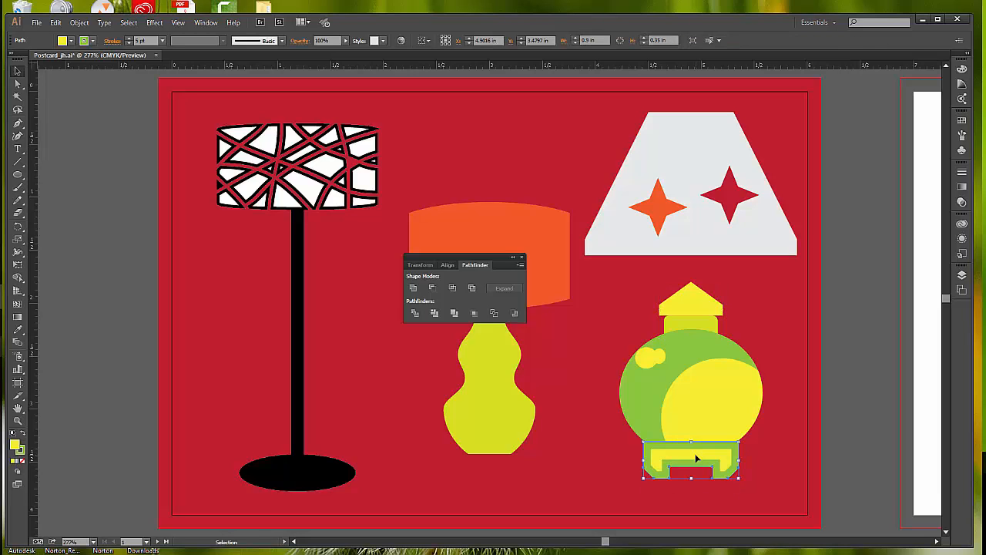
pyautogui.moveTo(697, 455)
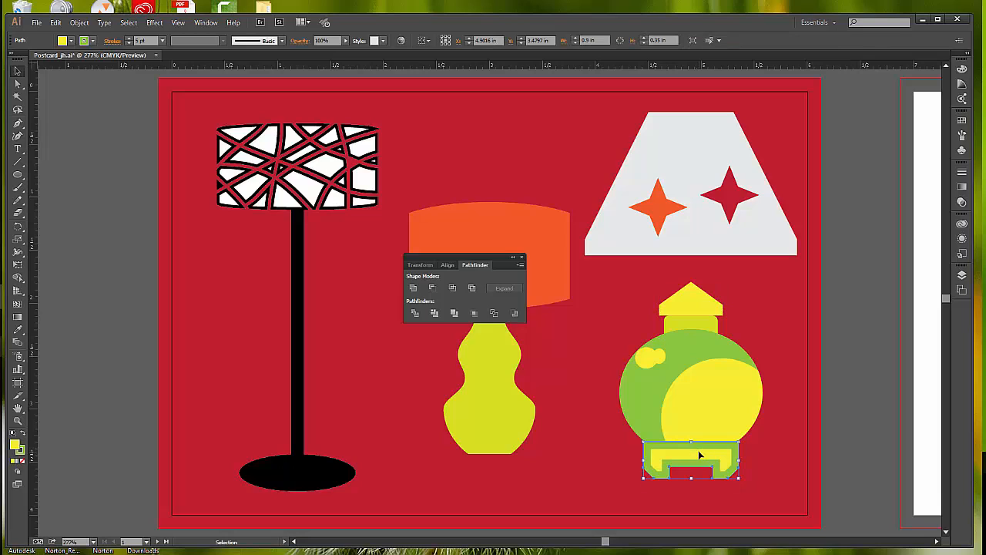
pyautogui.click(860, 425)
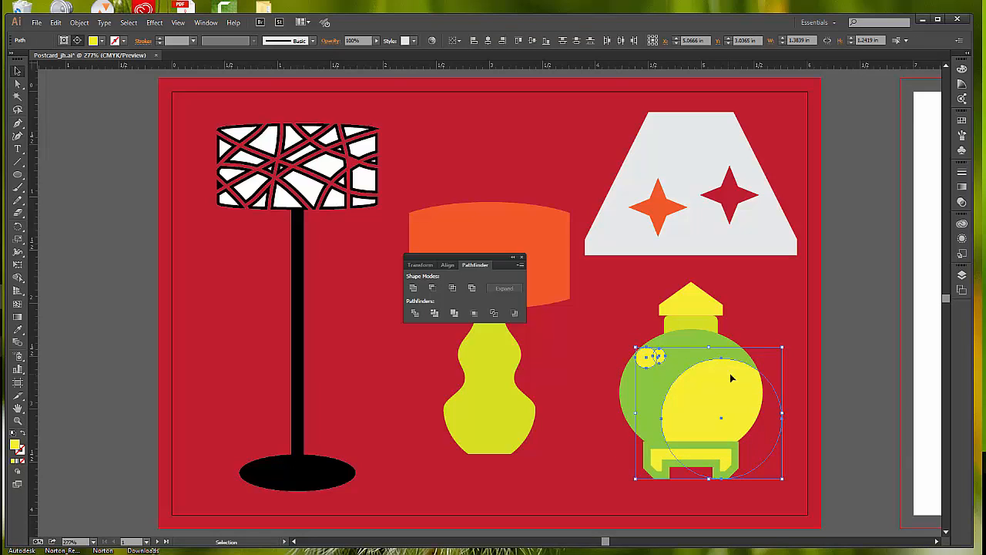
pyautogui.moveTo(789, 345)
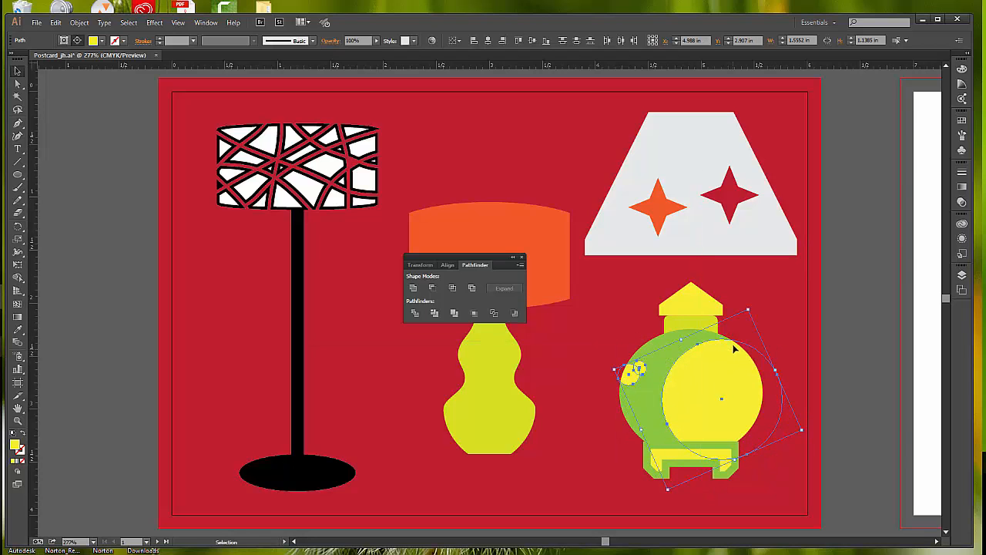
pyautogui.moveTo(752, 307)
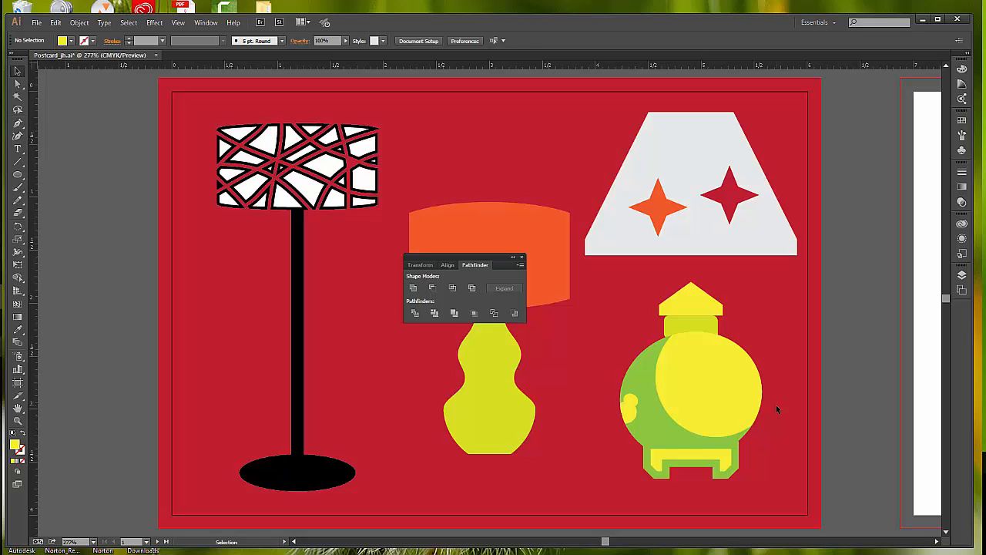
pyautogui.moveTo(678, 478)
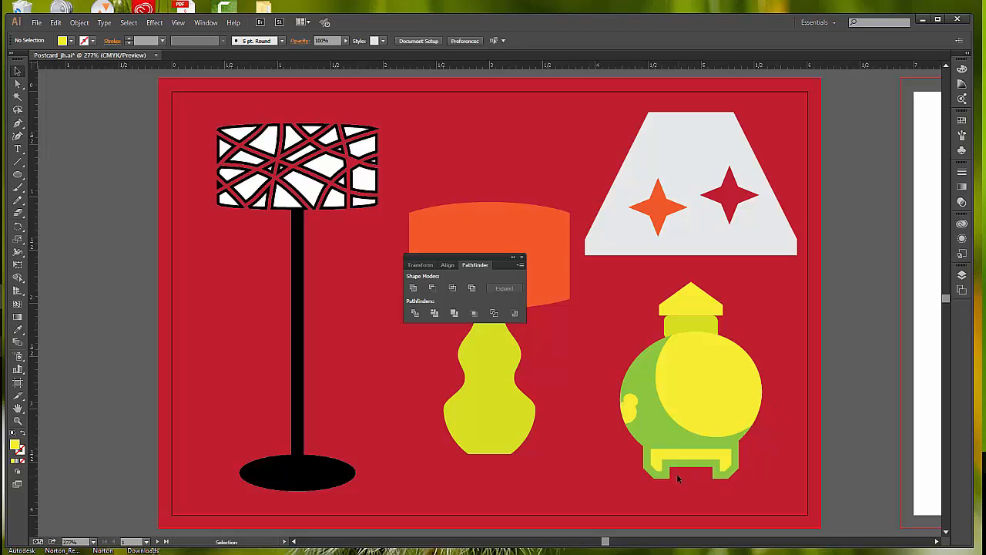
pyautogui.moveTo(727, 460)
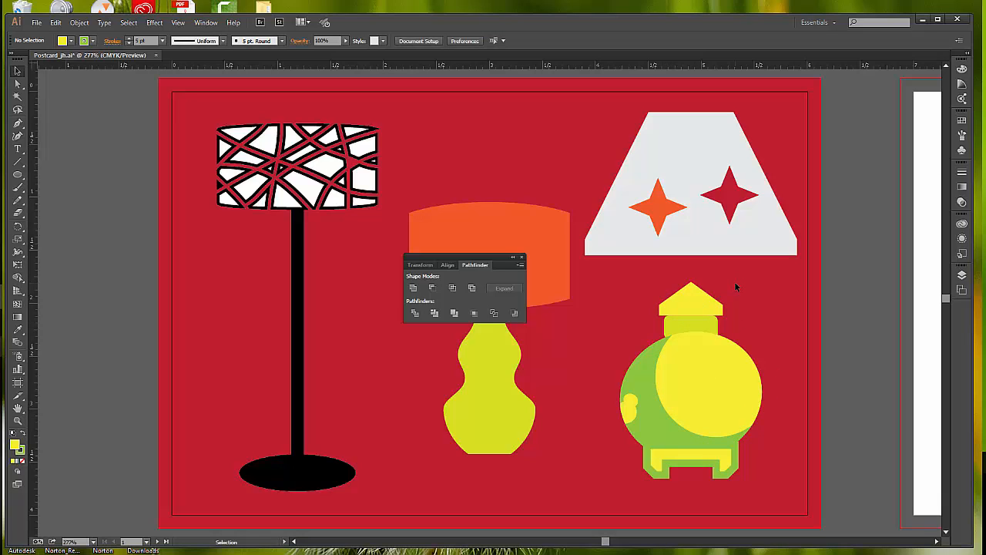
# Select the yellow circle sitting on the green lamp body
pyautogui.click(690, 377)
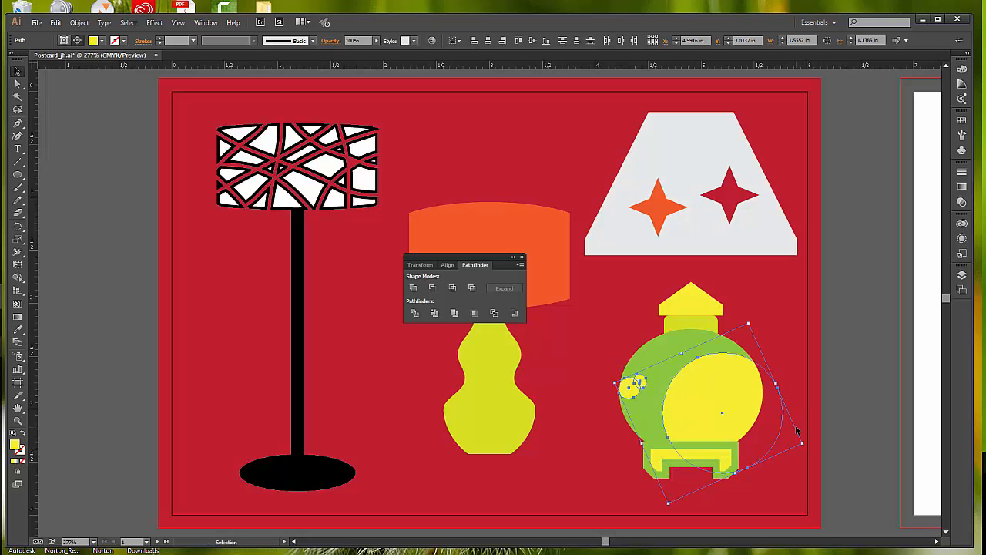
# Rotate the yellow circle, move it up over the body, then select the lamp's base piece
pyautogui.moveTo(801, 439); pyautogui.dragTo(809, 422)
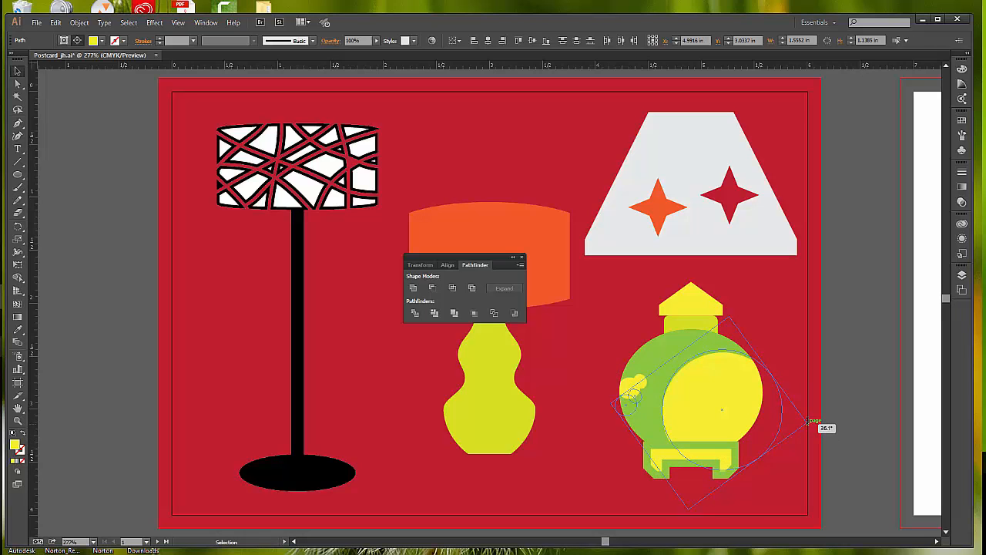
pyautogui.moveTo(807, 423); pyautogui.dragTo(783, 323)
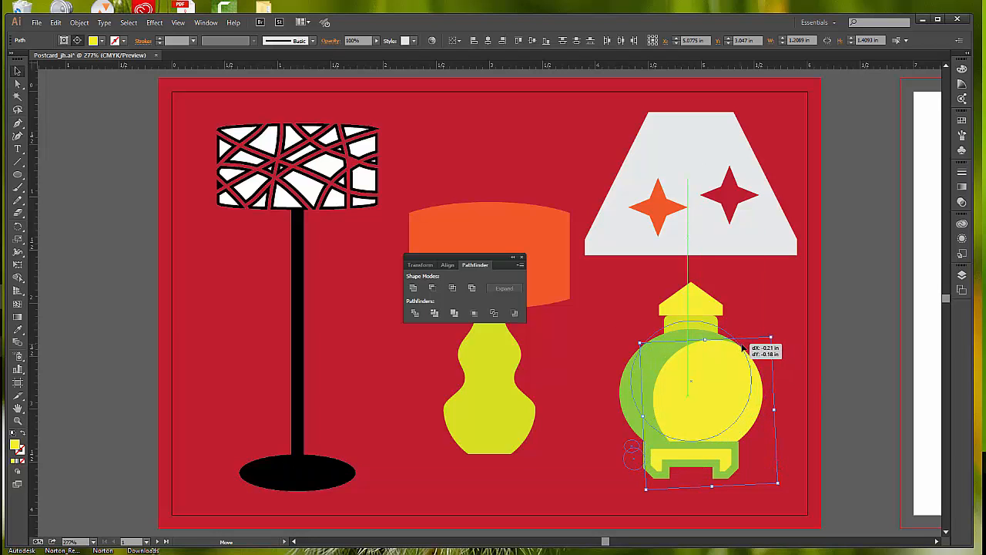
pyautogui.moveTo(690, 381); pyautogui.dragTo(697, 382)
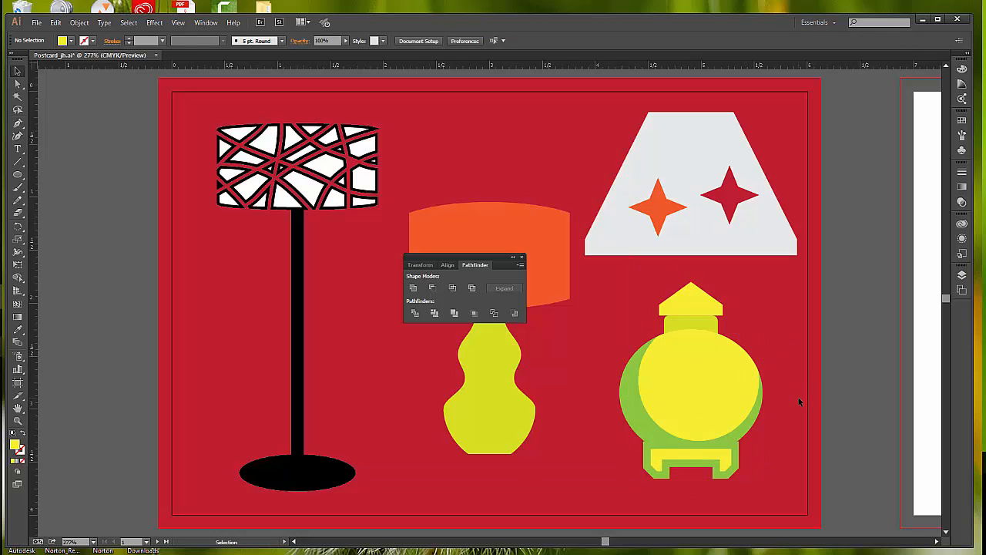
pyautogui.click(690, 460)
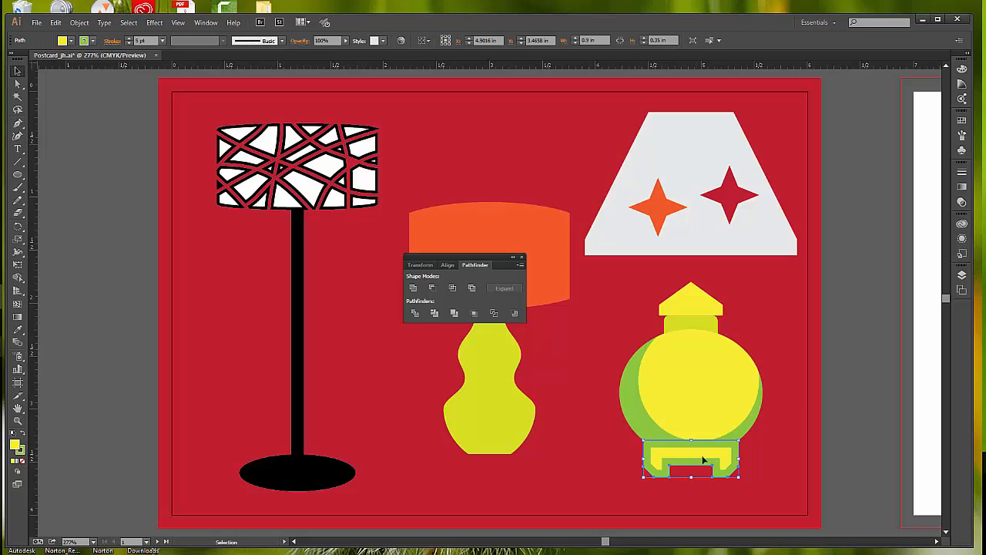
pyautogui.click(779, 471)
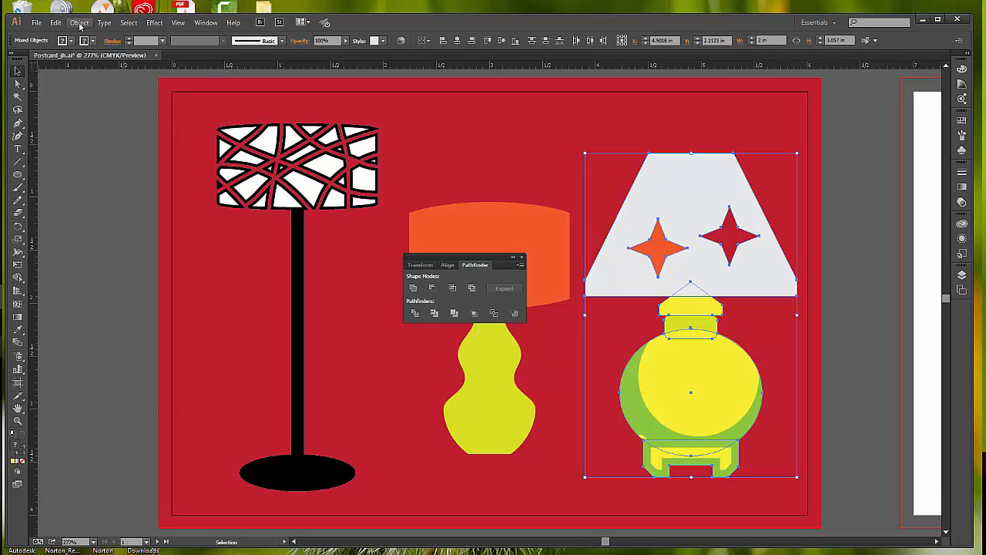
# Group the white shade with the lamp via the Object menu and deselect the result
pyautogui.click(80, 21)
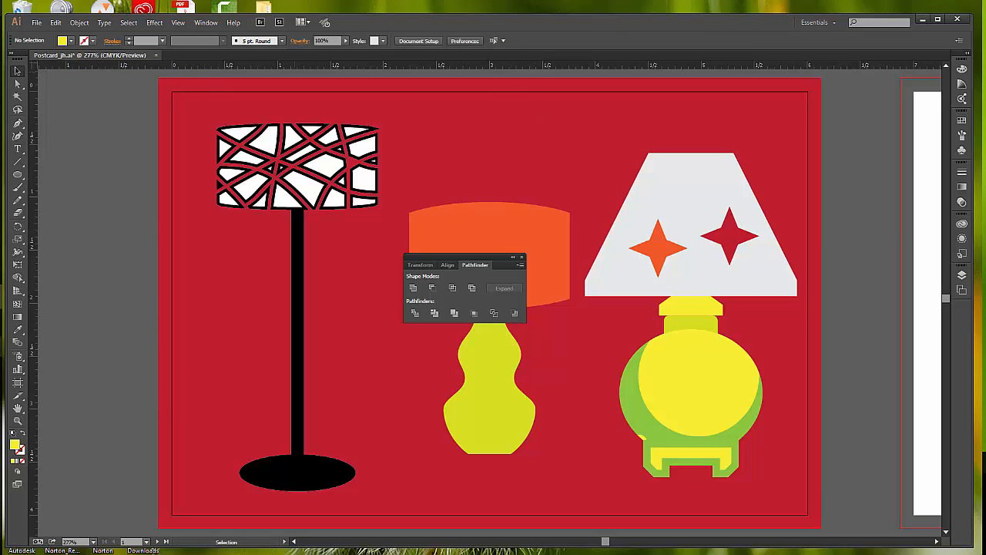
pyautogui.click(37, 23)
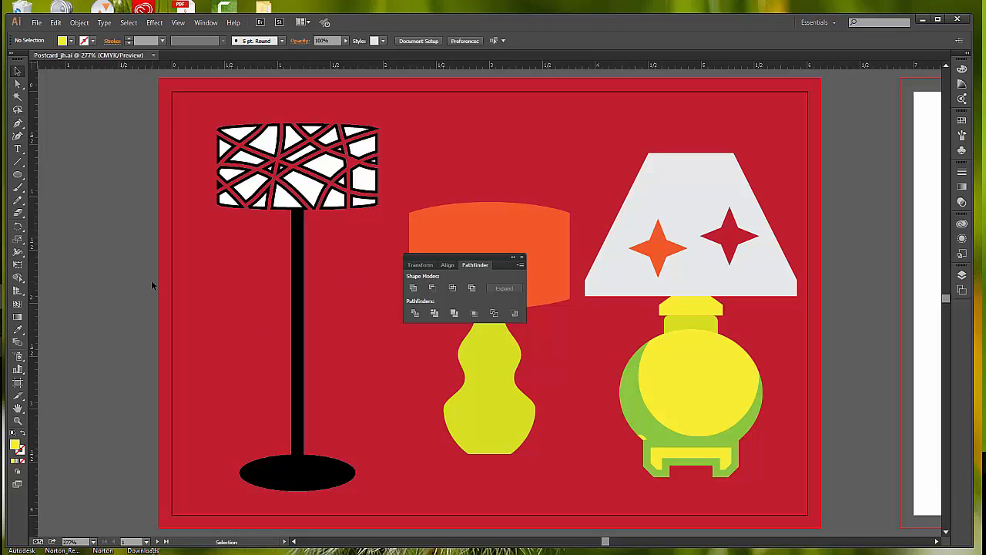
pyautogui.moveTo(142, 194)
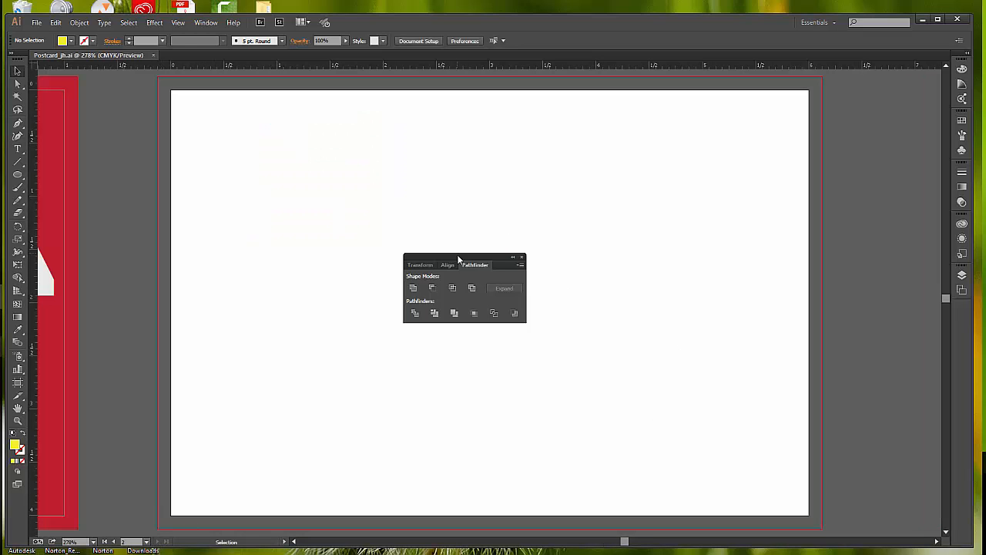
# Move the Pathfinder panel to the upper right, clearing the blank second artboard
pyautogui.moveTo(463, 259); pyautogui.dragTo(884, 90)
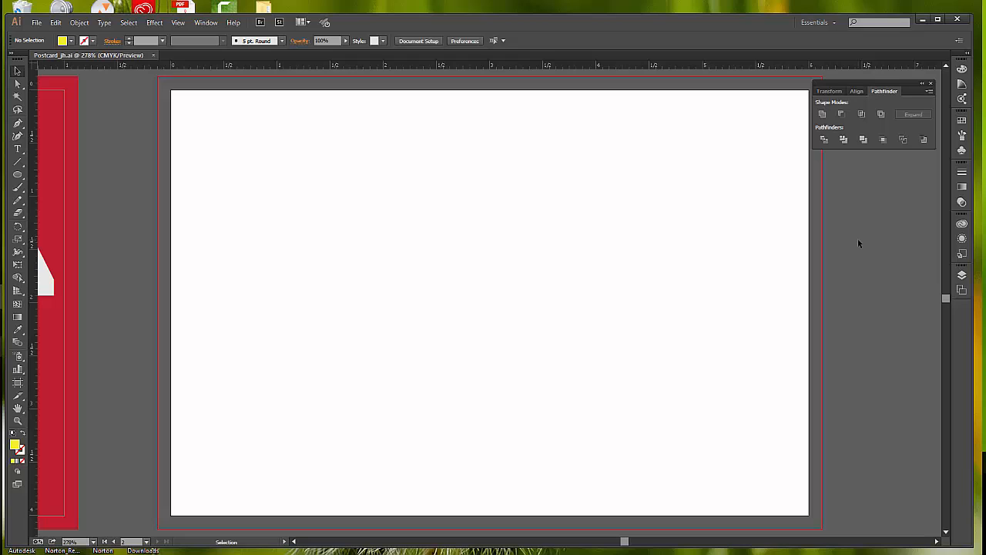
pyautogui.moveTo(219, 163)
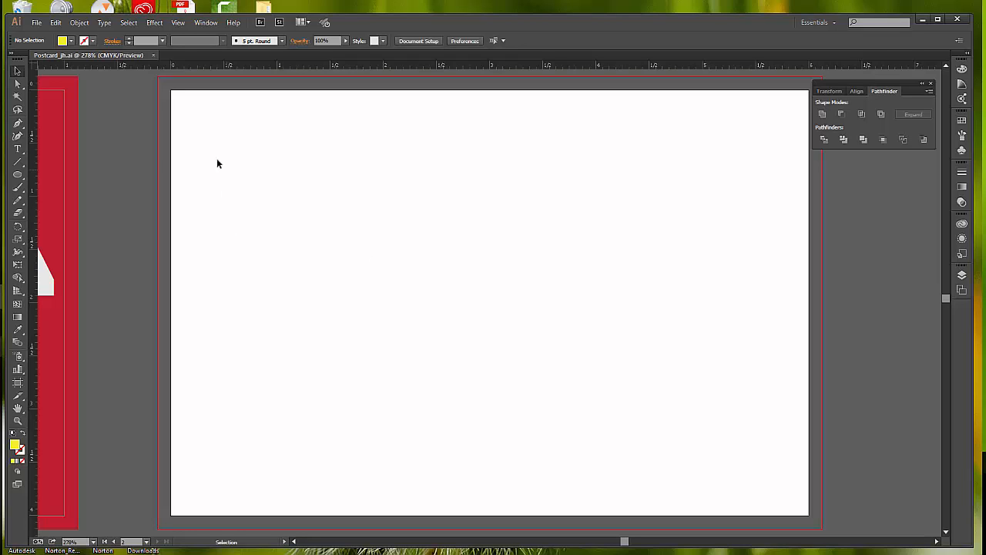
pyautogui.moveTo(172, 165)
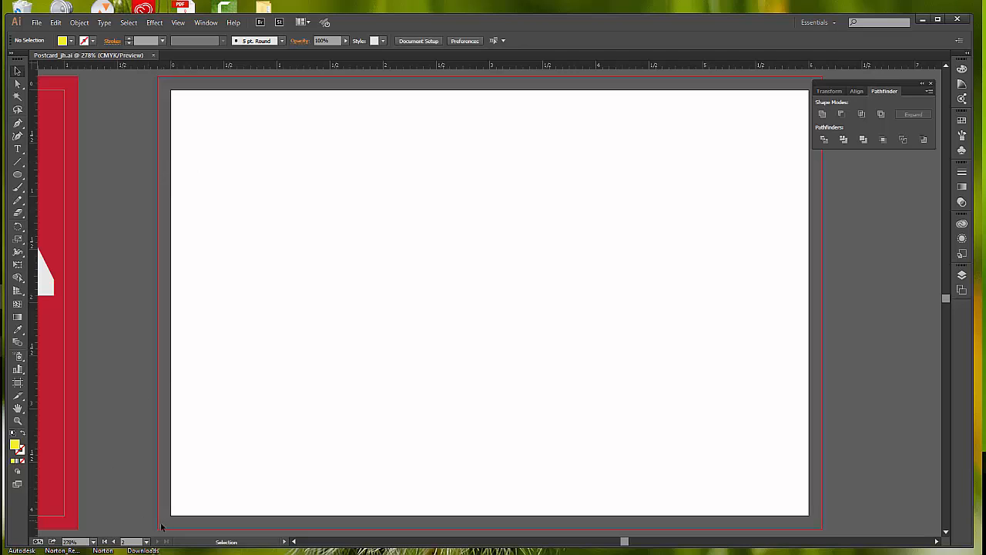
pyautogui.moveTo(234, 481)
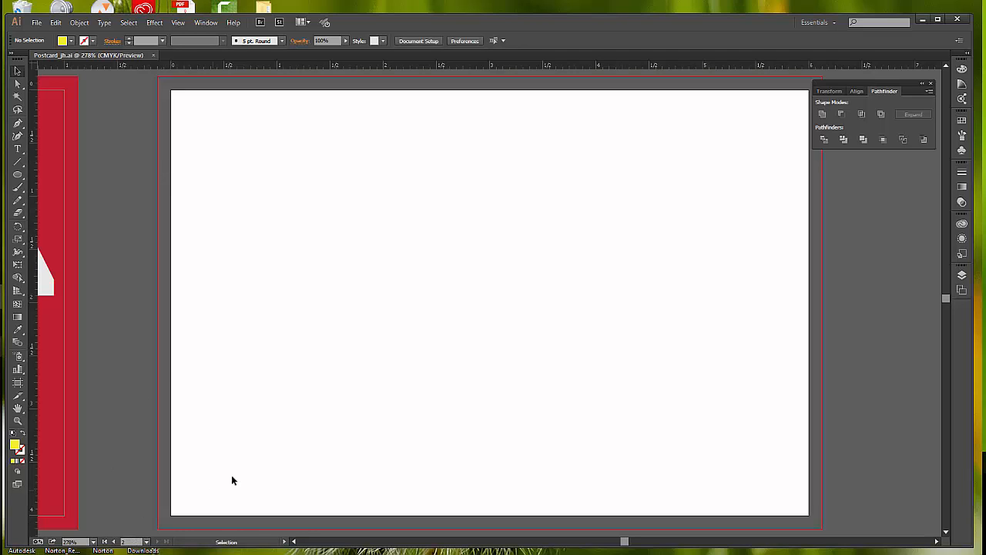
pyautogui.moveTo(272, 452)
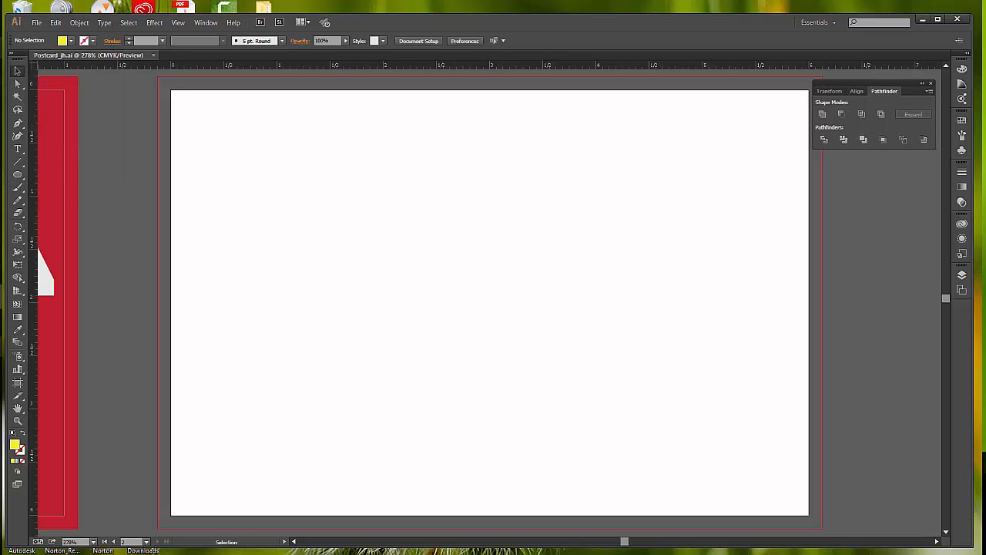
pyautogui.click(37, 21)
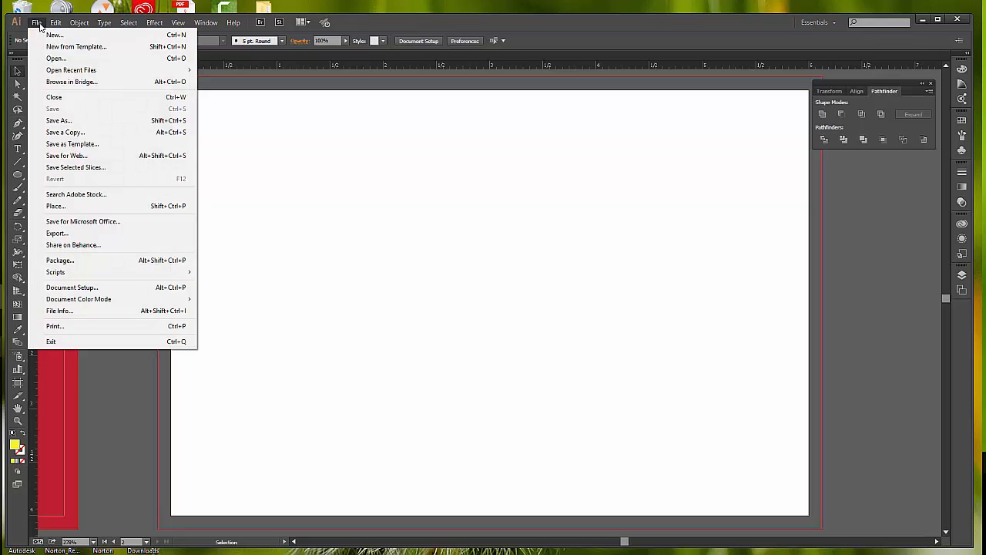
# Place the Logo PNG from the Lesson03 folder onto the artboard
pyautogui.click(55, 58)
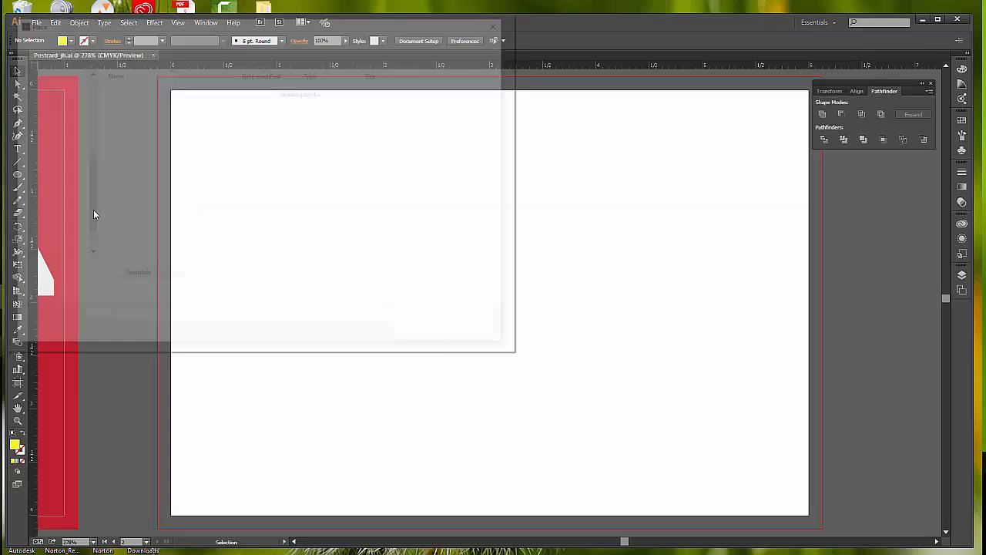
pyautogui.click(37, 23)
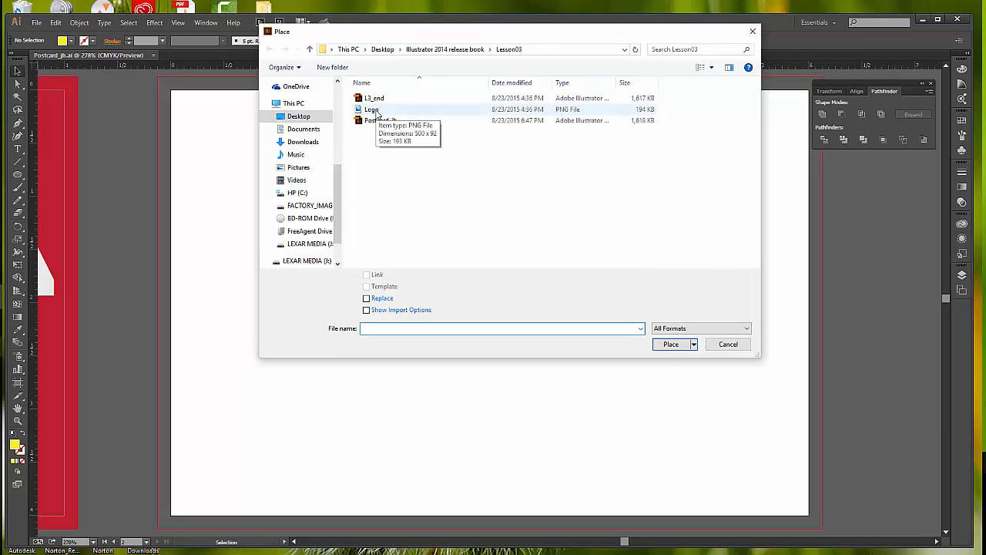
pyautogui.click(373, 107)
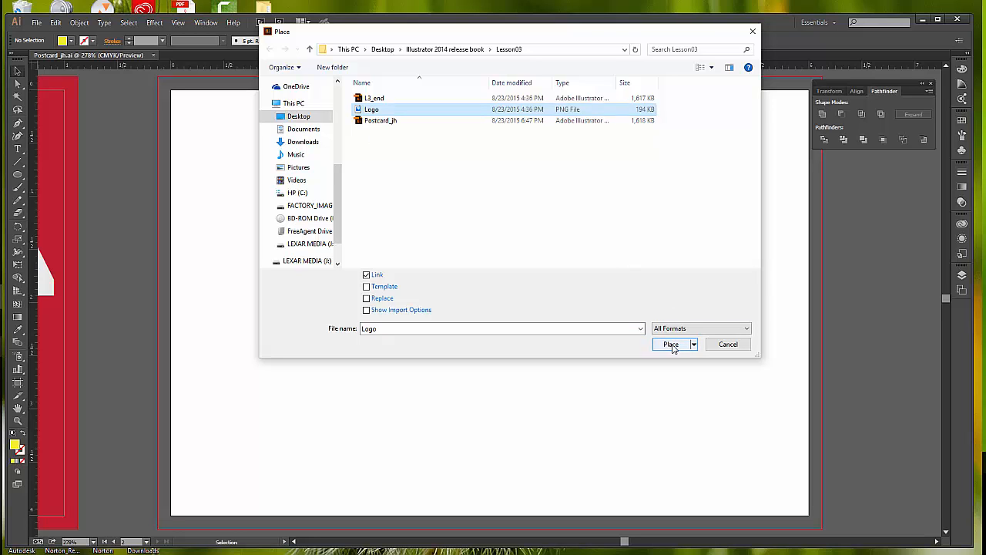
pyautogui.click(670, 345)
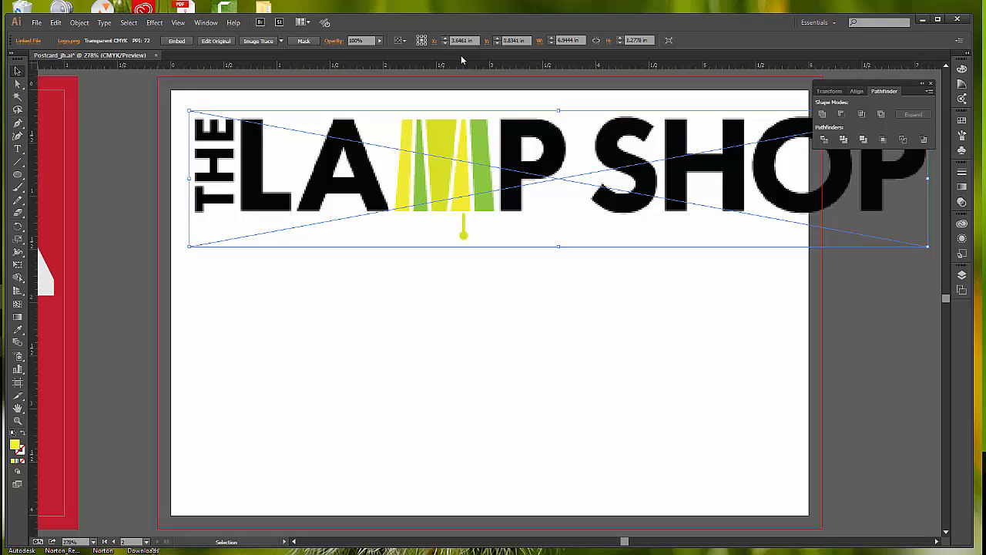
pyautogui.moveTo(28, 43)
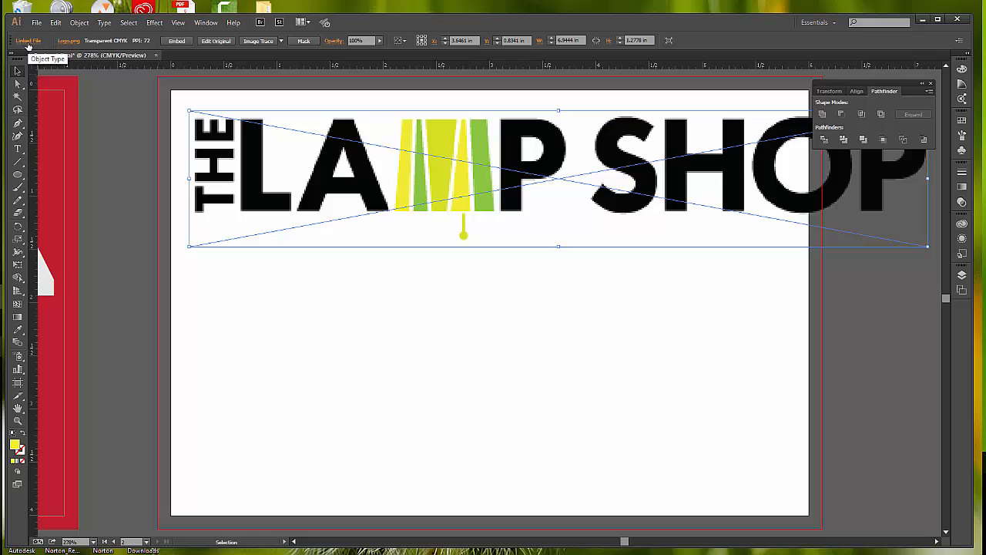